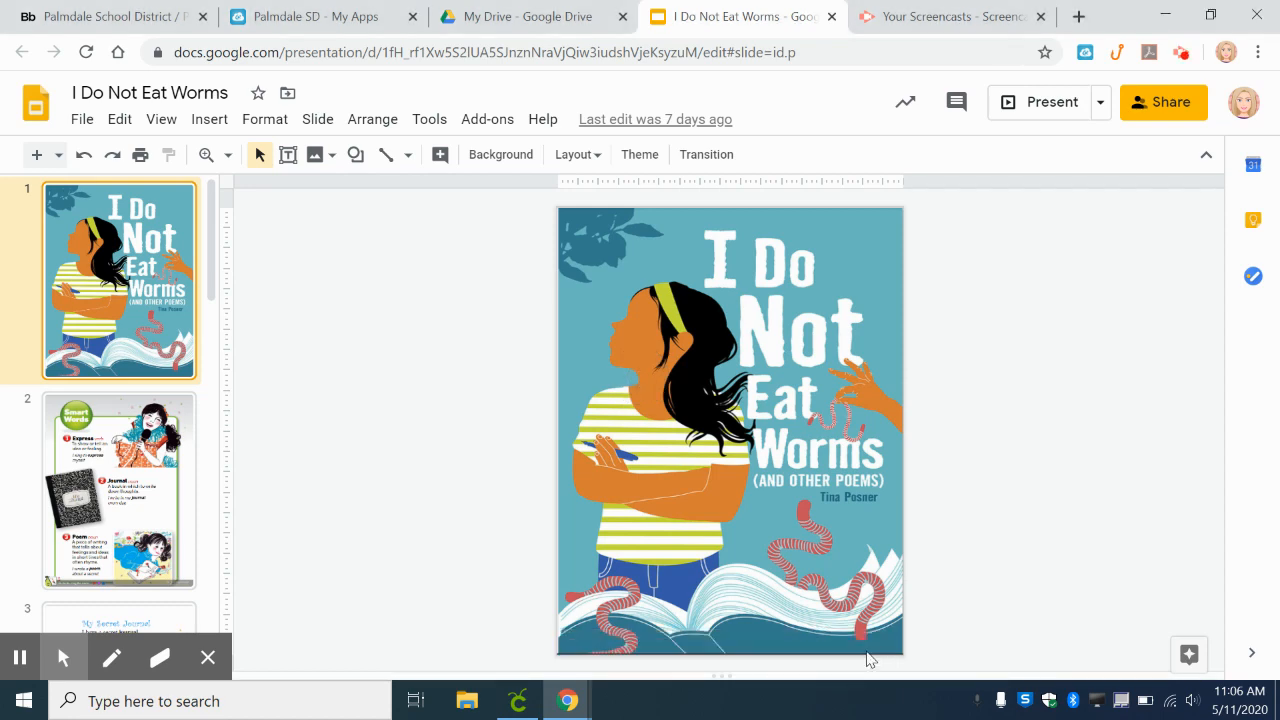
Step: Show slide 4 with the 'I Do Not Eat Worms' poem beside the two student answers
scroll(down, 3)
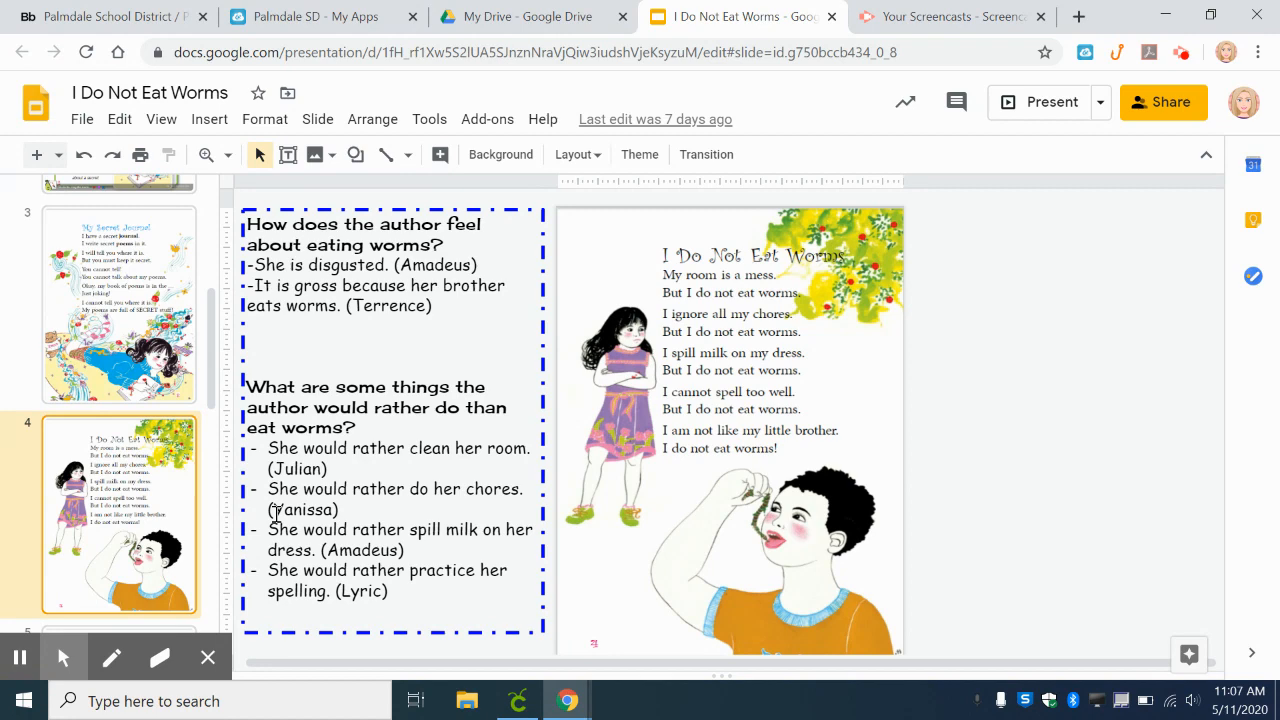
Step: Select slide 5 in the filmstrip to display the 'I Will Sing on TV' poem
scroll(down, 3)
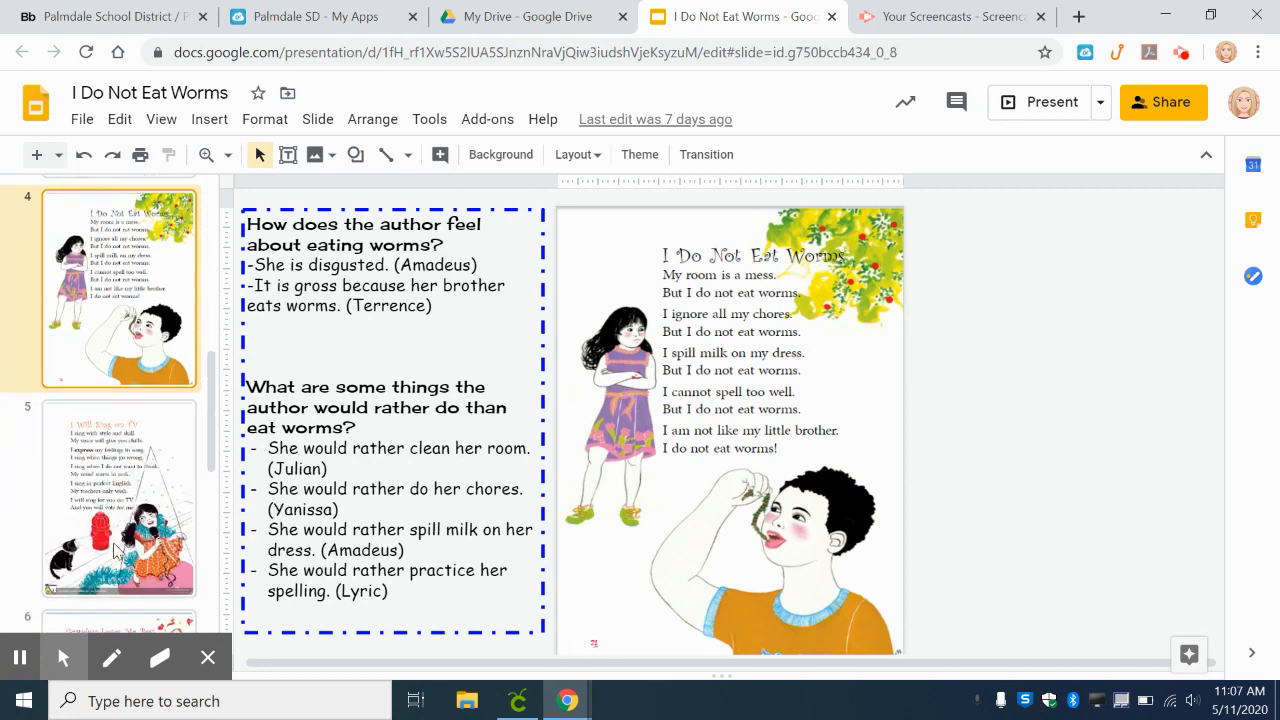
click(118, 496)
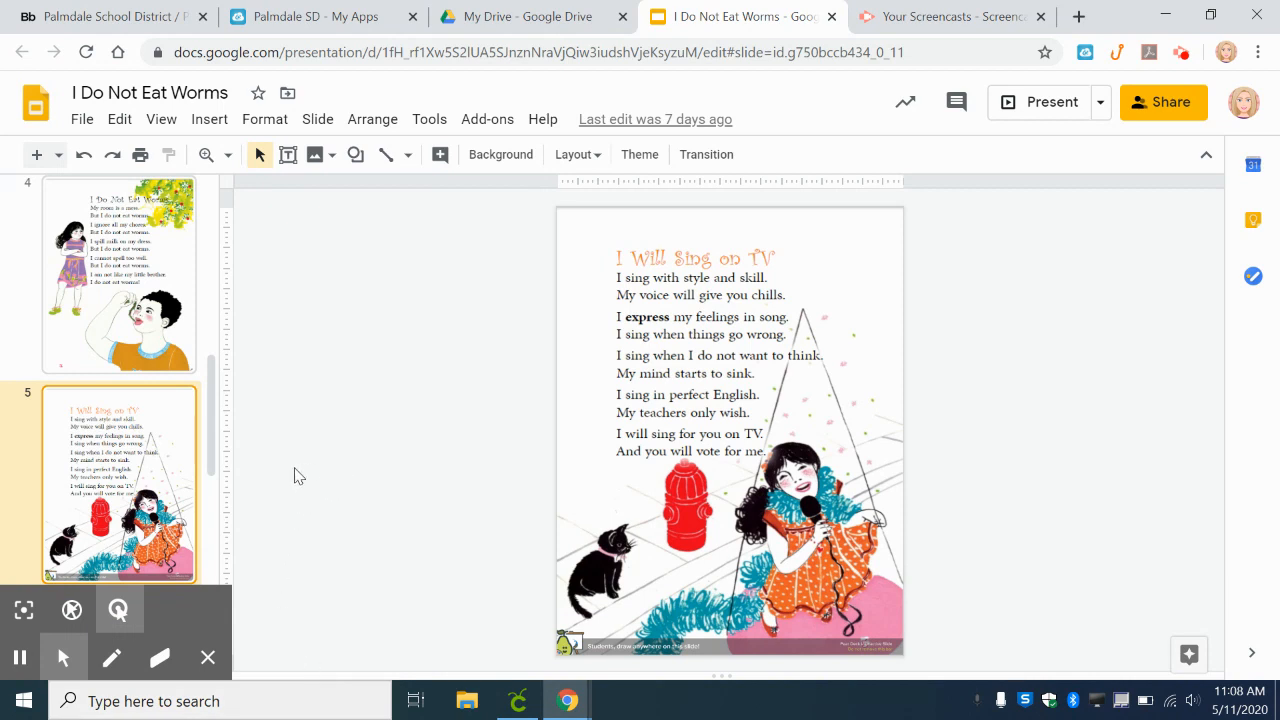
scroll(down, 3)
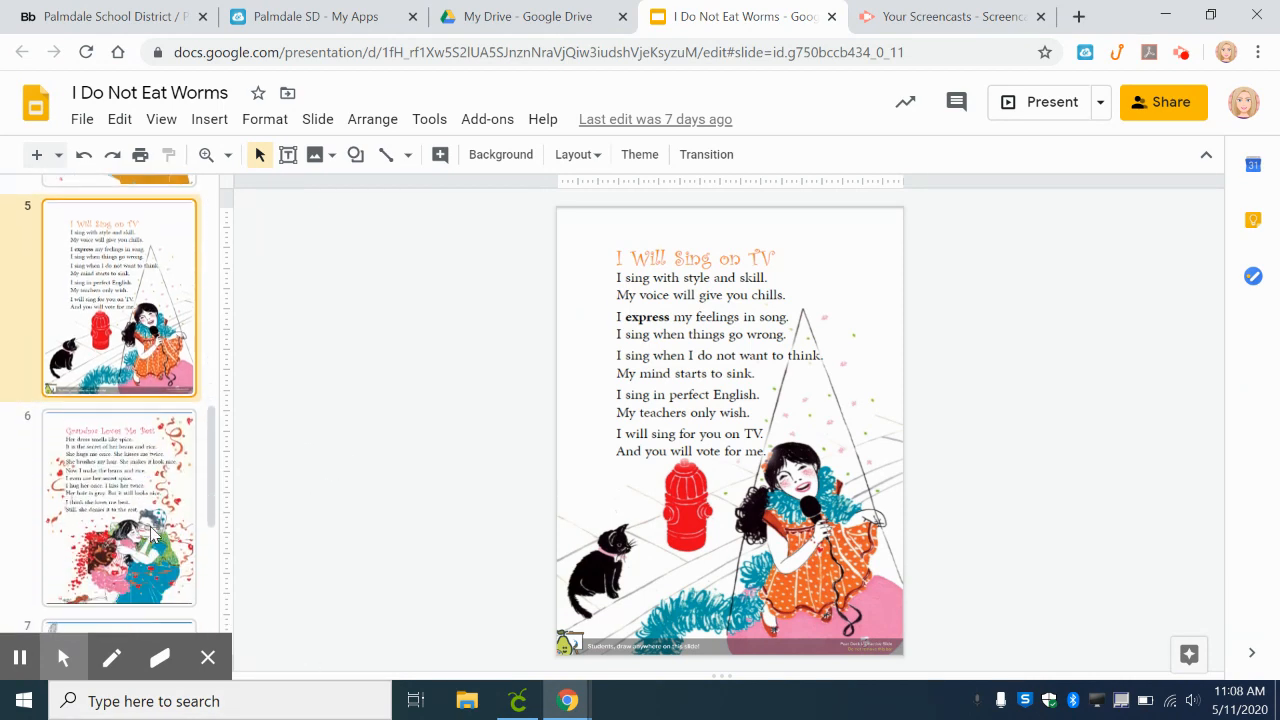